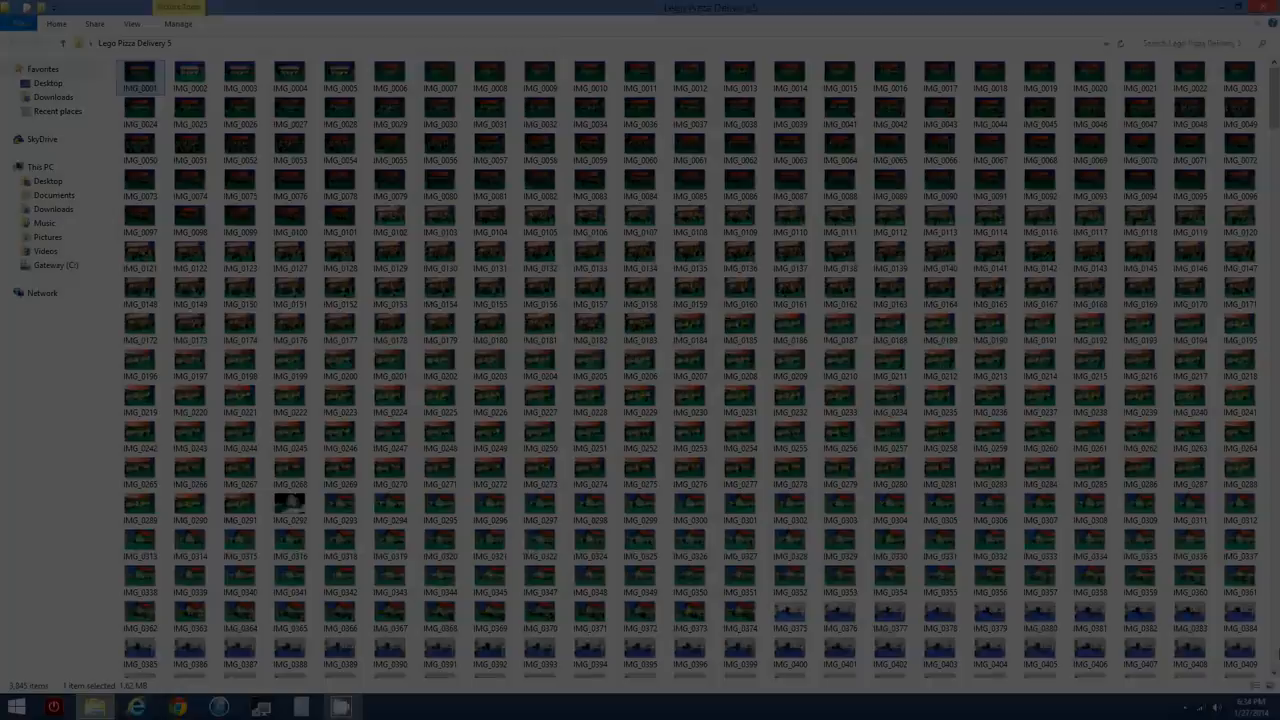
{"action": "scroll", "scroll_direction": "down", "scroll_amount": 3}
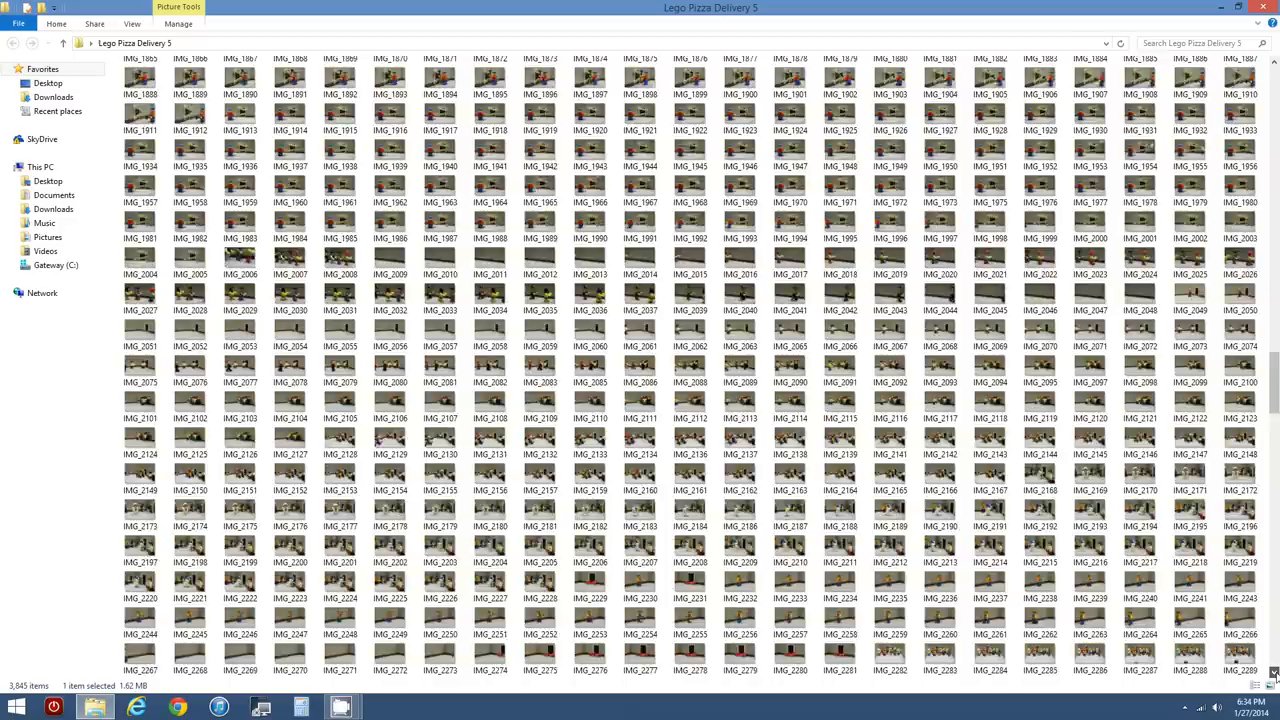